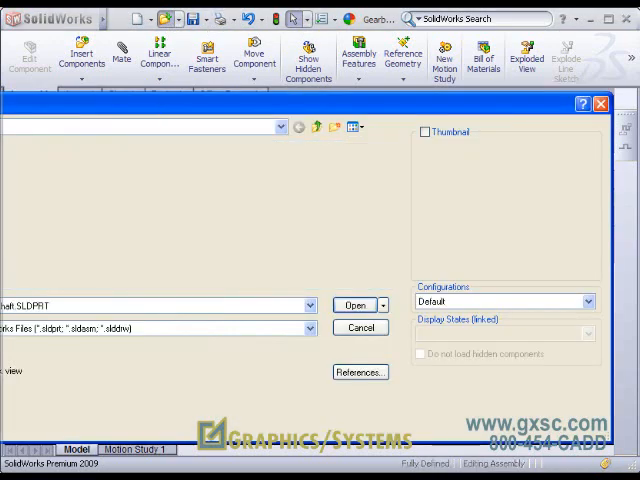
Step: Open Offset Shaft.SLDPRT from the Open dialog
click(354, 305)
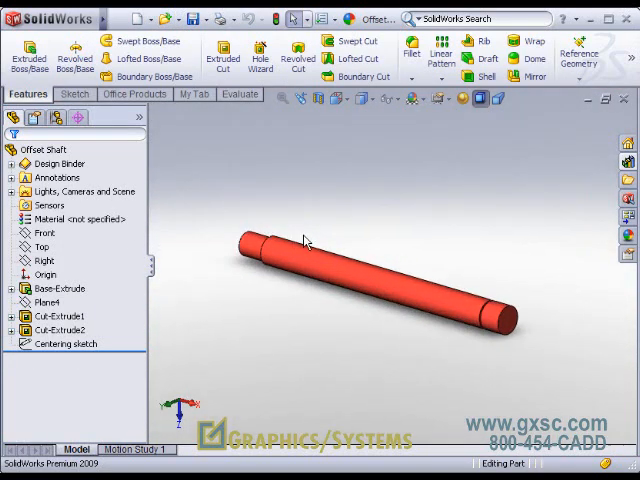
Step: Create a Concentric mate reference on the shaft's cylindrical face and set its alignment
click(578, 57)
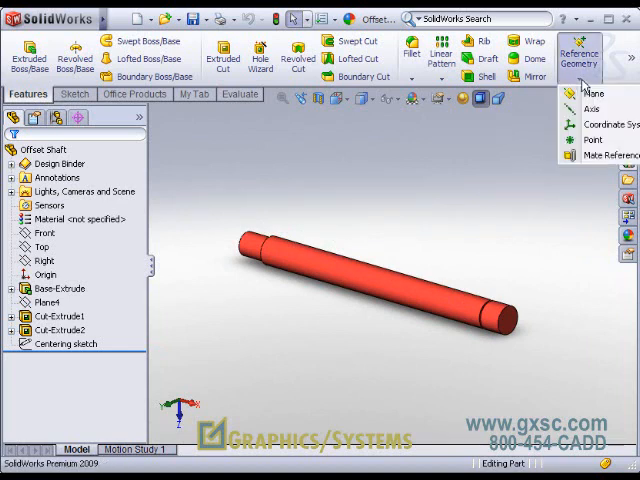
click(613, 154)
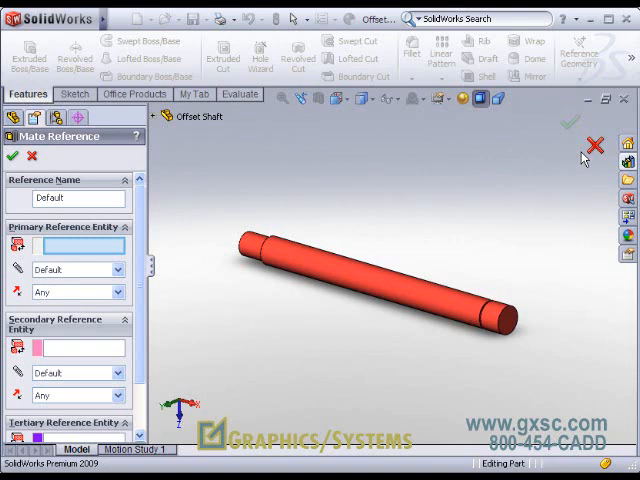
mouse_move(391, 238)
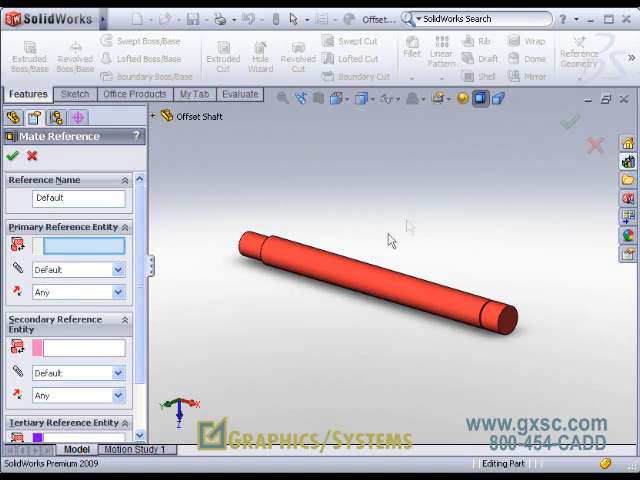
click(372, 295)
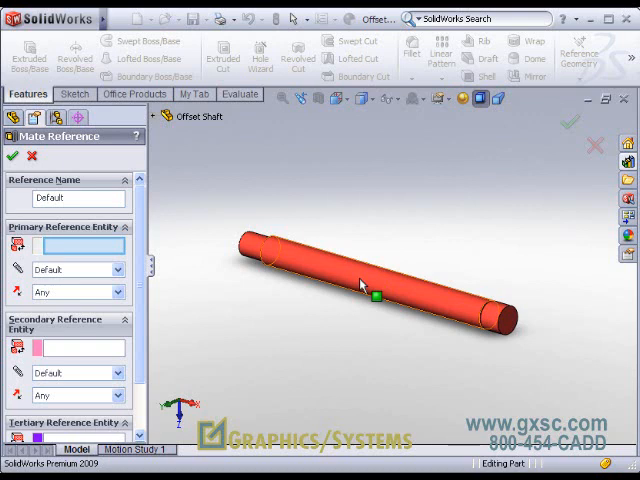
click(375, 290)
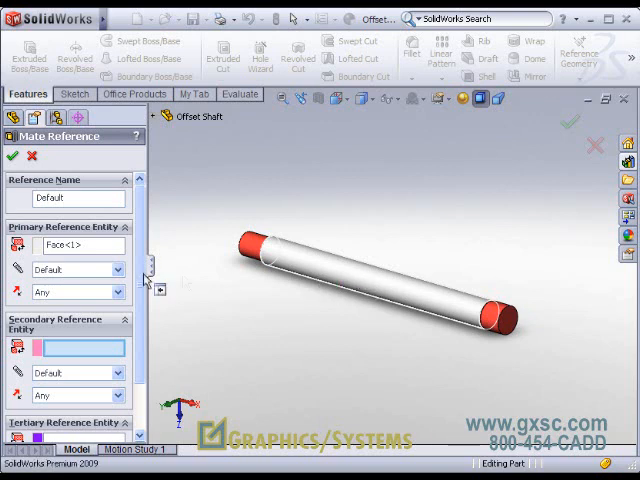
click(70, 269)
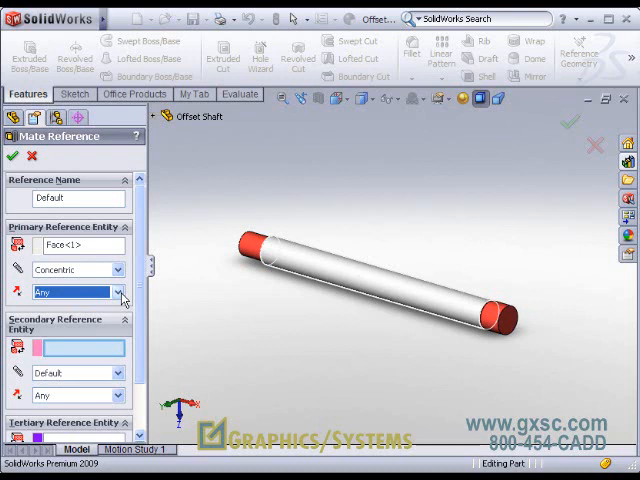
click(12, 156)
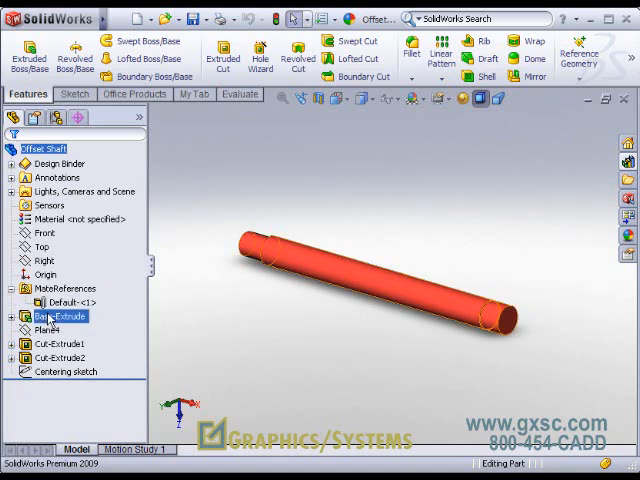
click(63, 302)
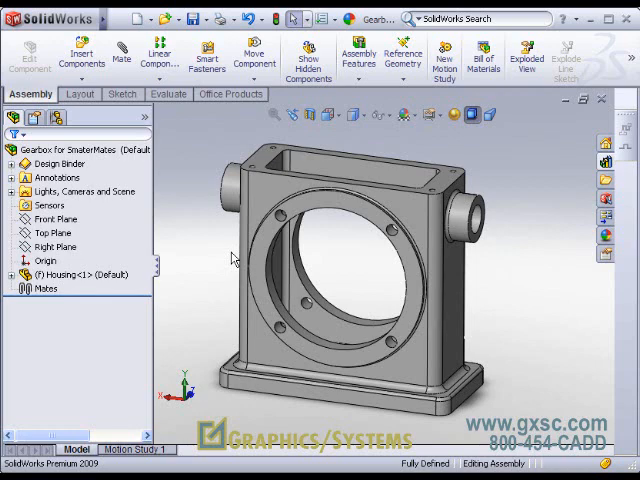
mouse_move(228, 252)
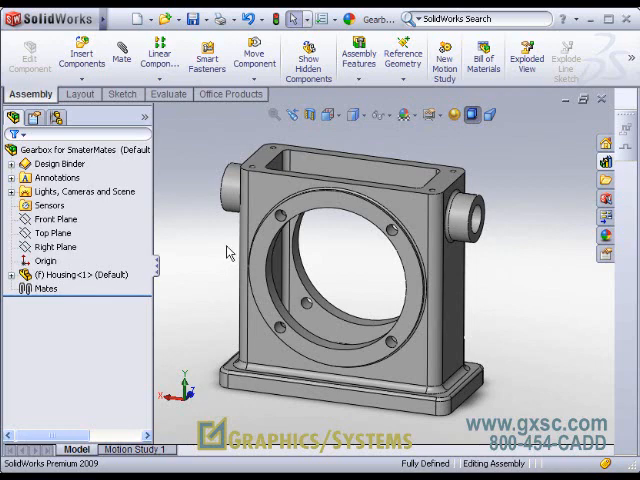
Step: Insert Offset Shaft into the assembly and accept the Concentric SmartMate with the housing bore
click(82, 55)
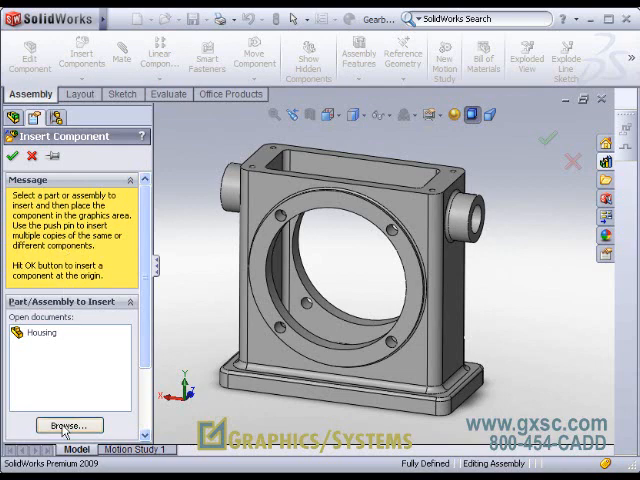
click(65, 425)
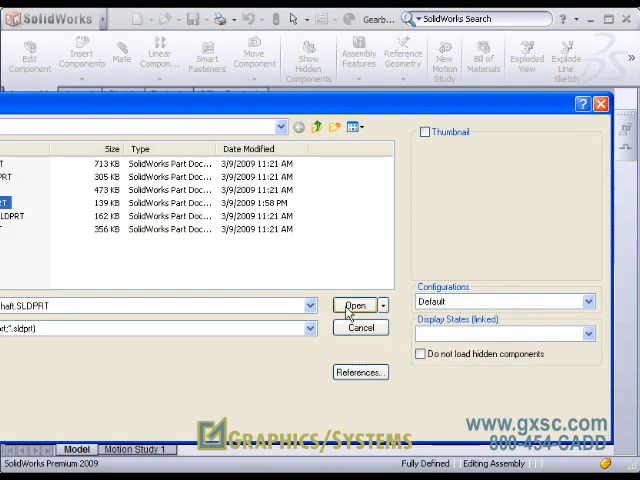
click(352, 305)
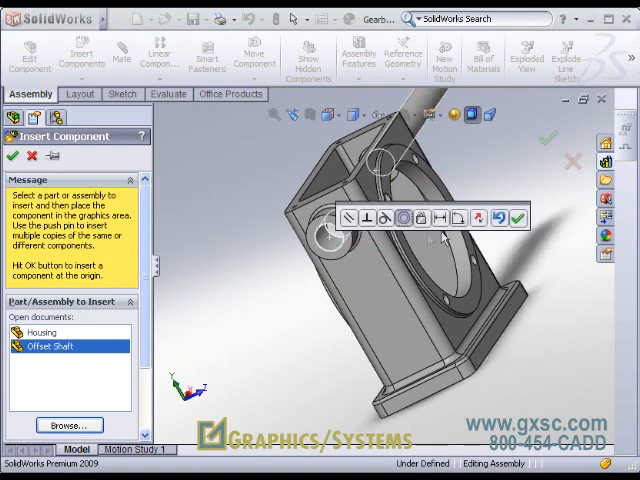
click(512, 218)
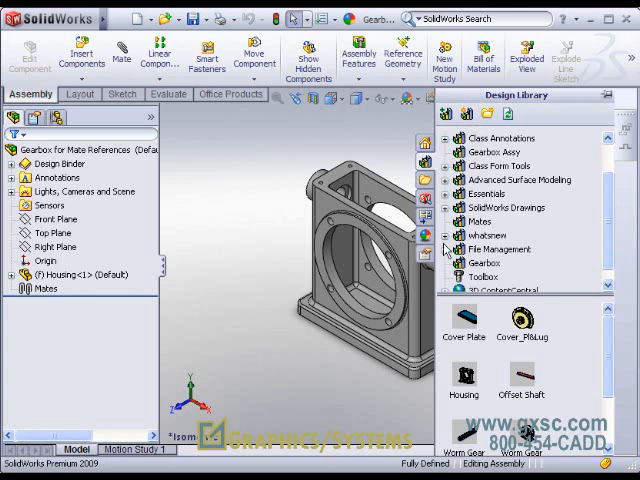
mouse_move(532, 378)
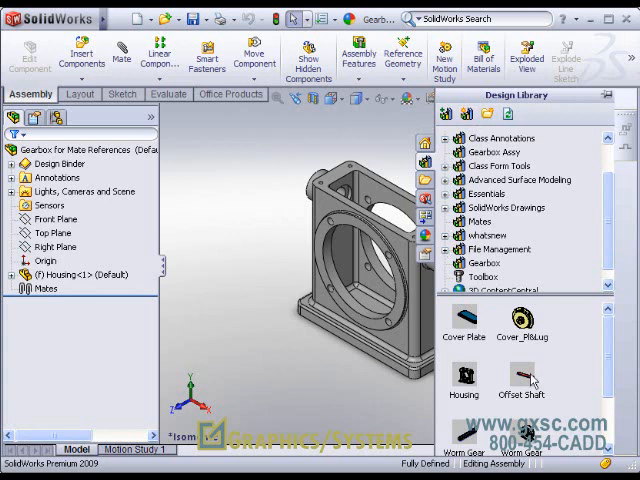
mouse_move(525, 378)
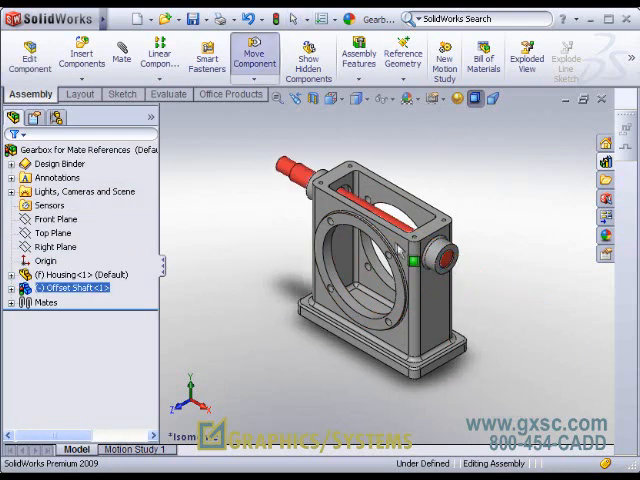
mouse_move(81, 55)
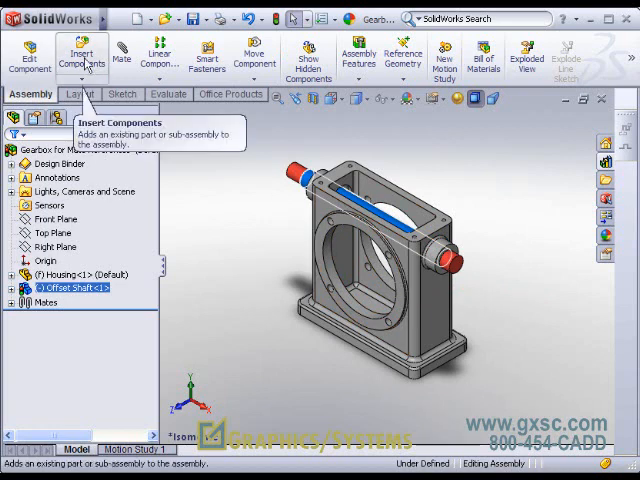
mouse_move(604, 173)
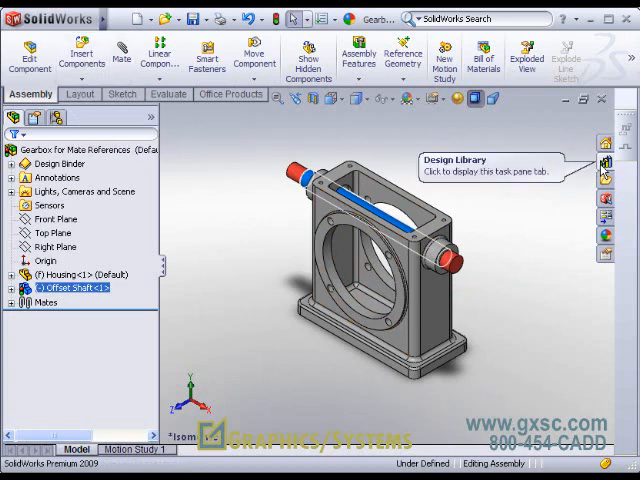
mouse_move(557, 207)
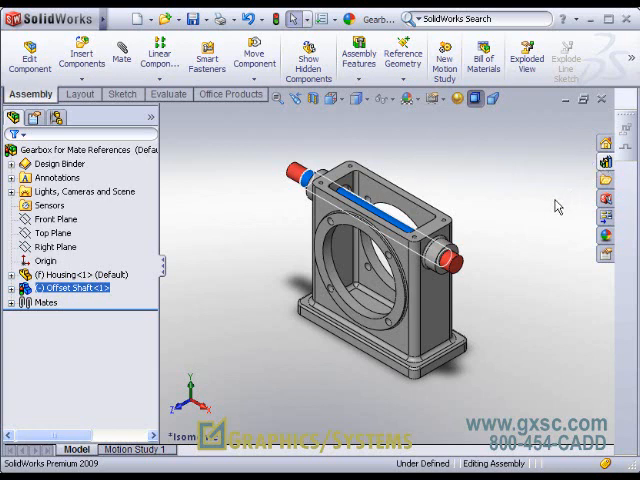
mouse_move(540, 231)
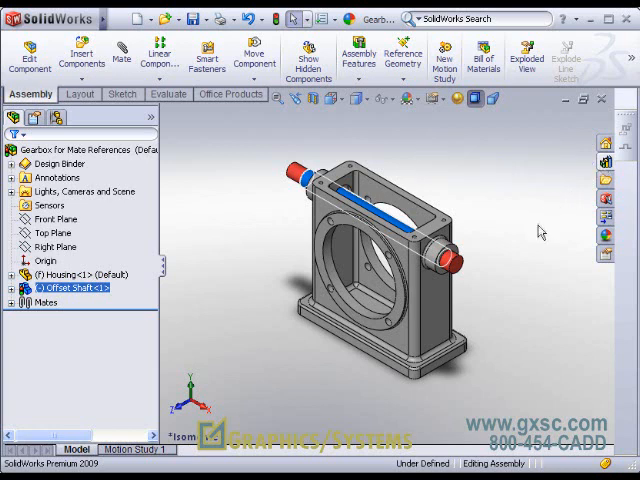